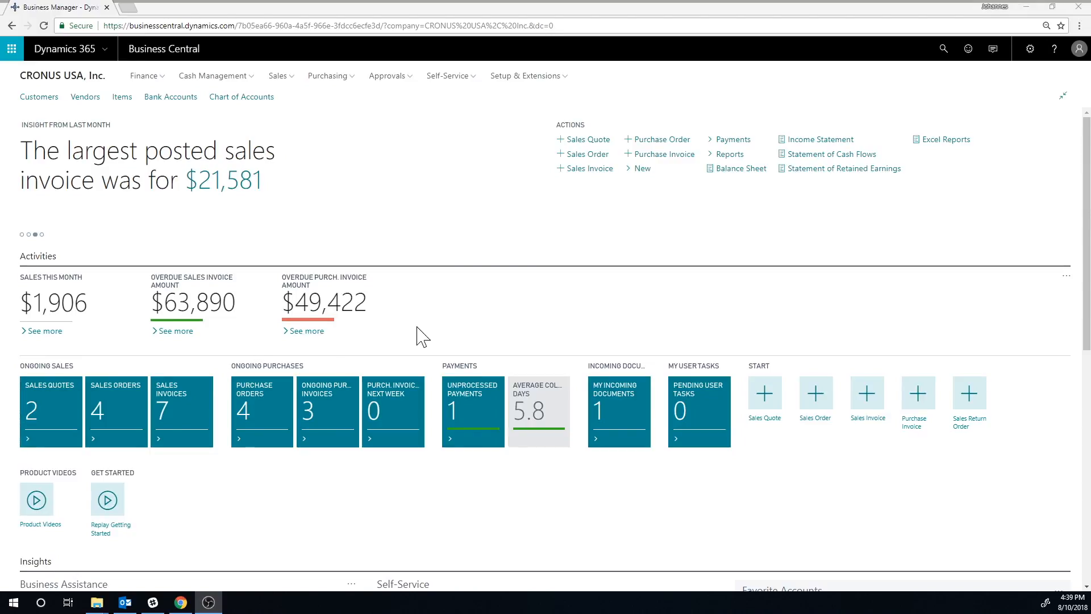
mouse_move(334, 160)
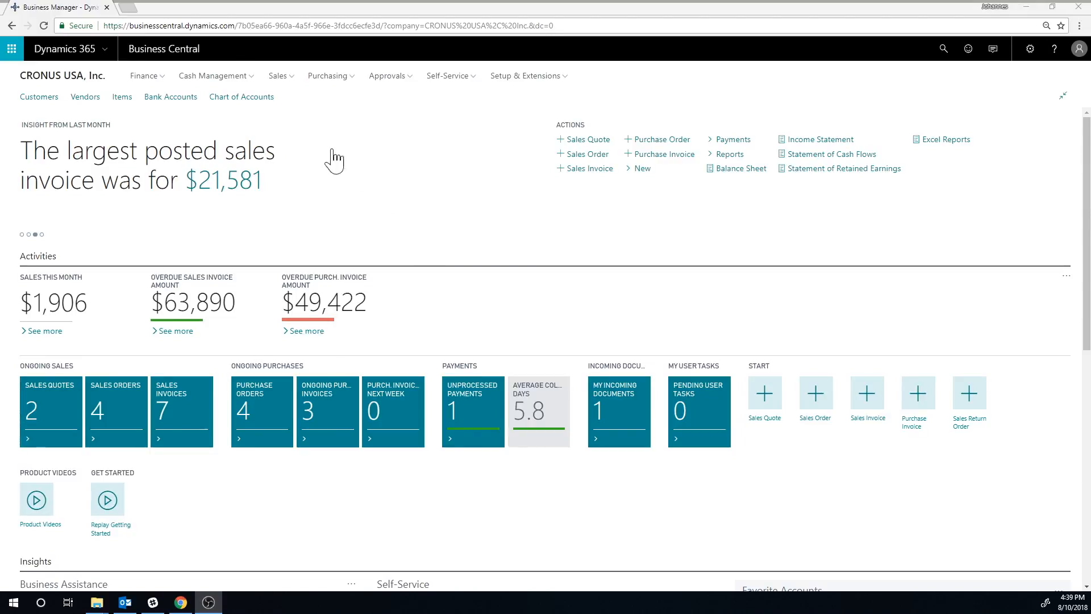
mouse_move(291, 119)
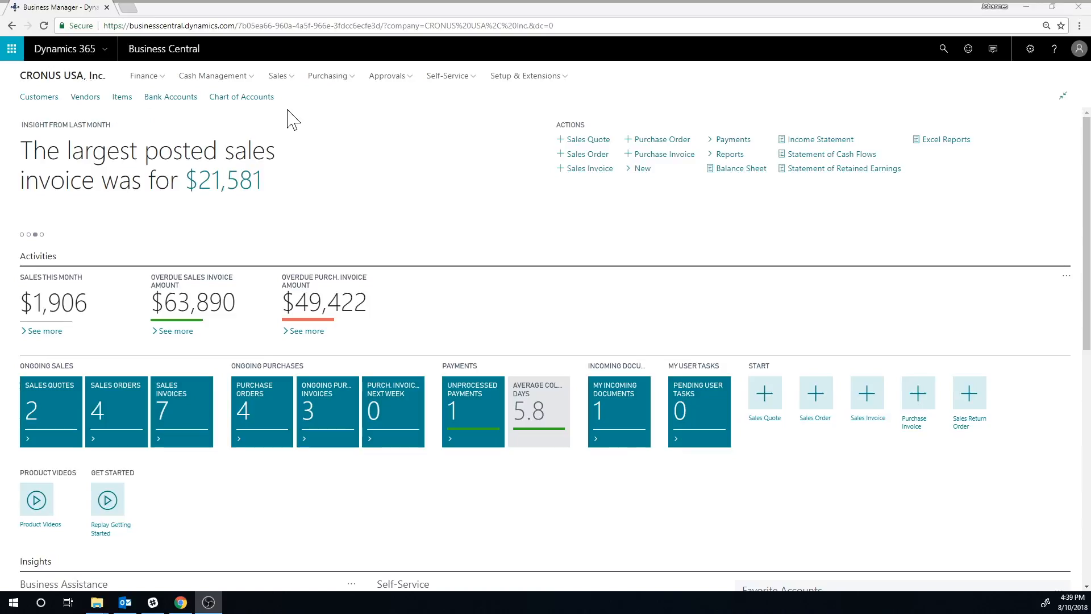
- Show the signed-in account panel from the profile icon on the CRONUS USA dashboard
left_click(1079, 49)
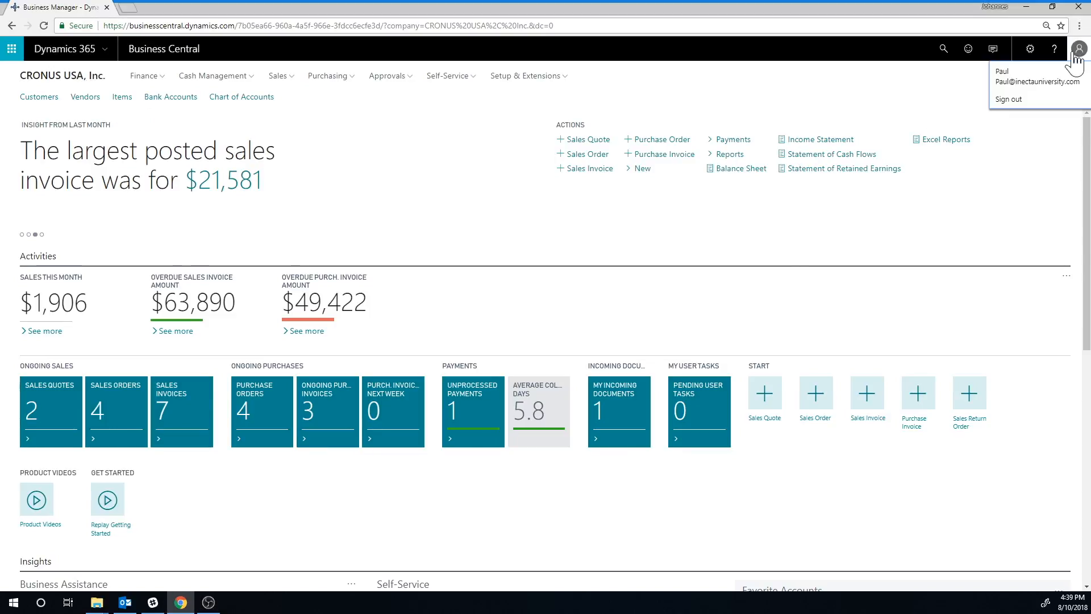
mouse_move(1000, 91)
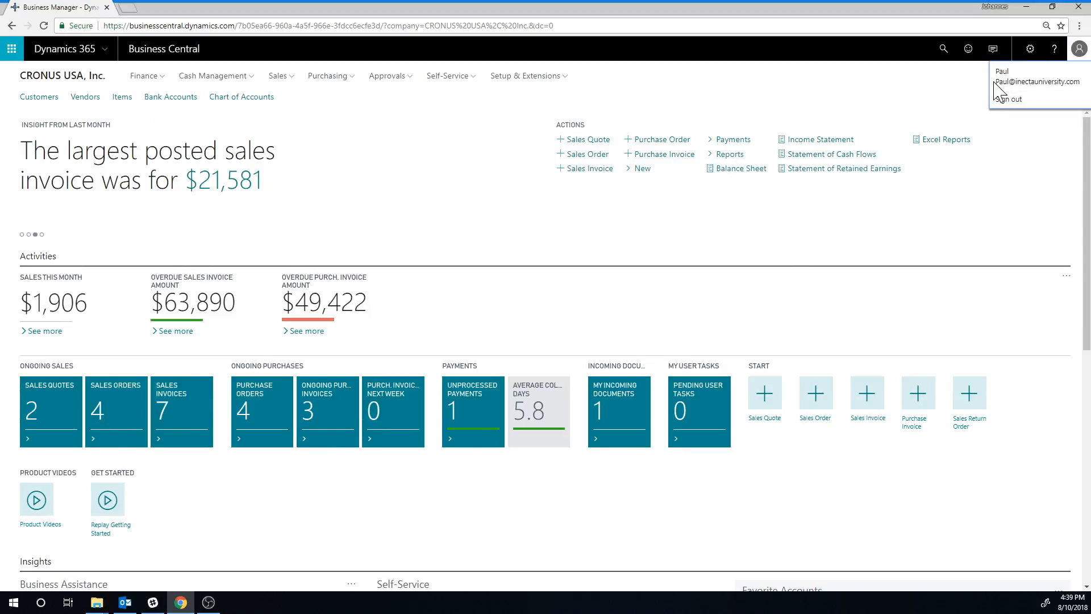
mouse_move(410, 178)
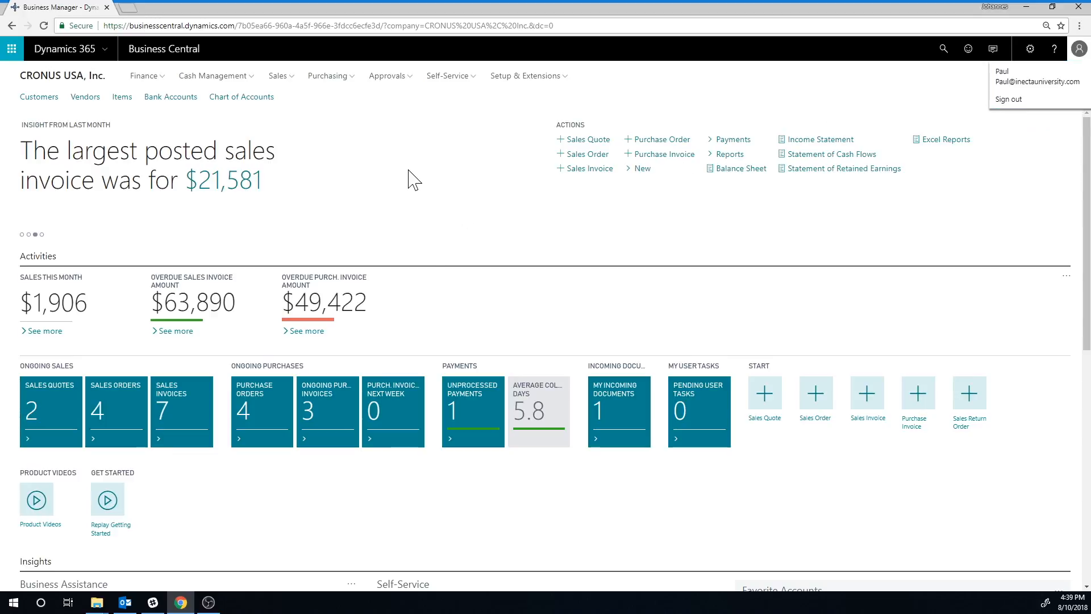
mouse_move(63, 75)
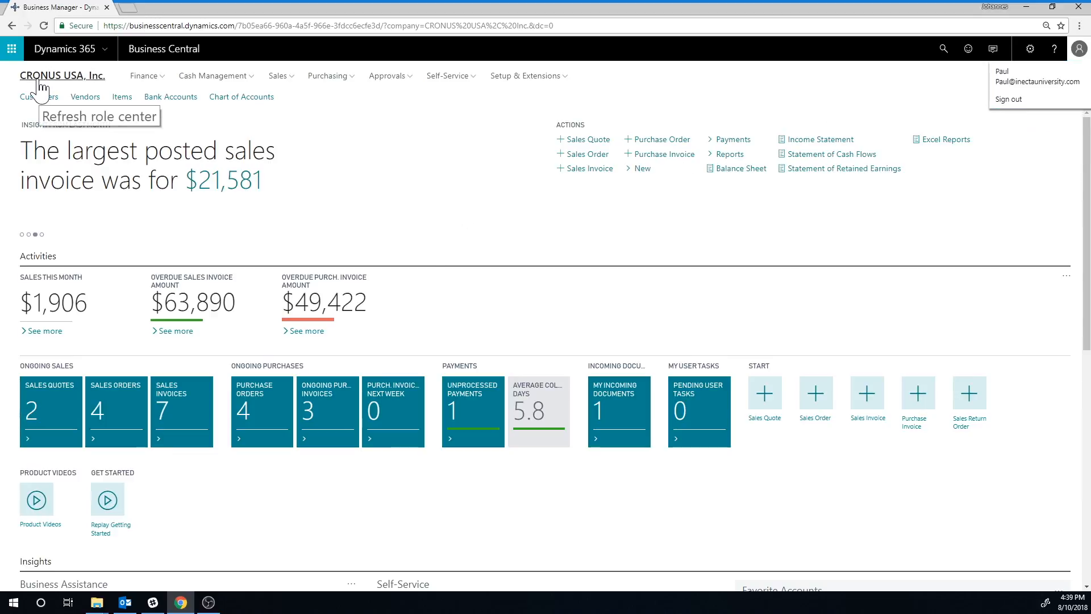
mouse_move(410, 172)
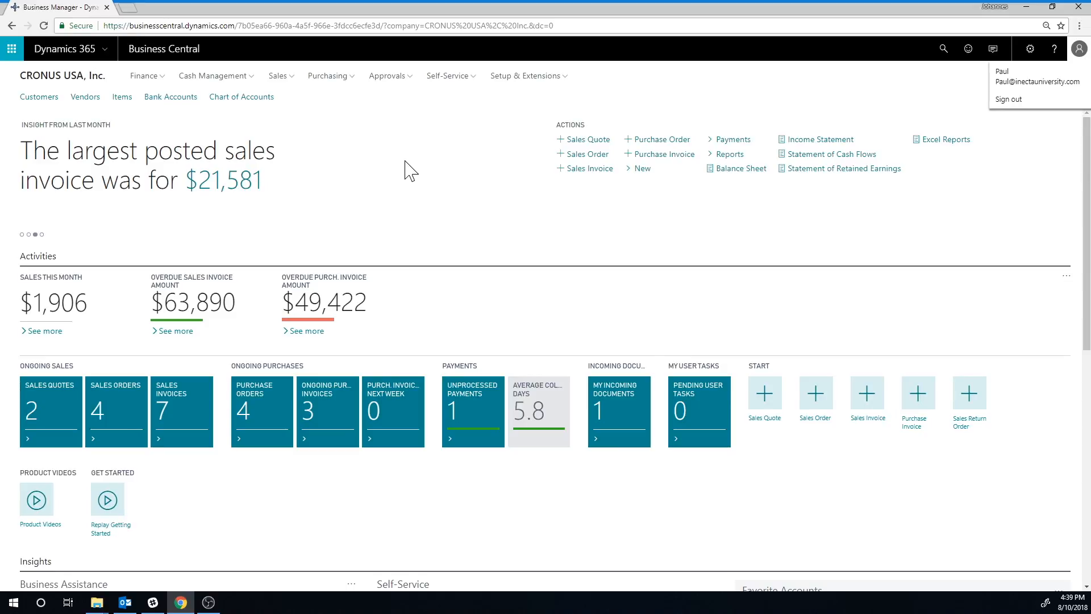
mouse_move(410, 179)
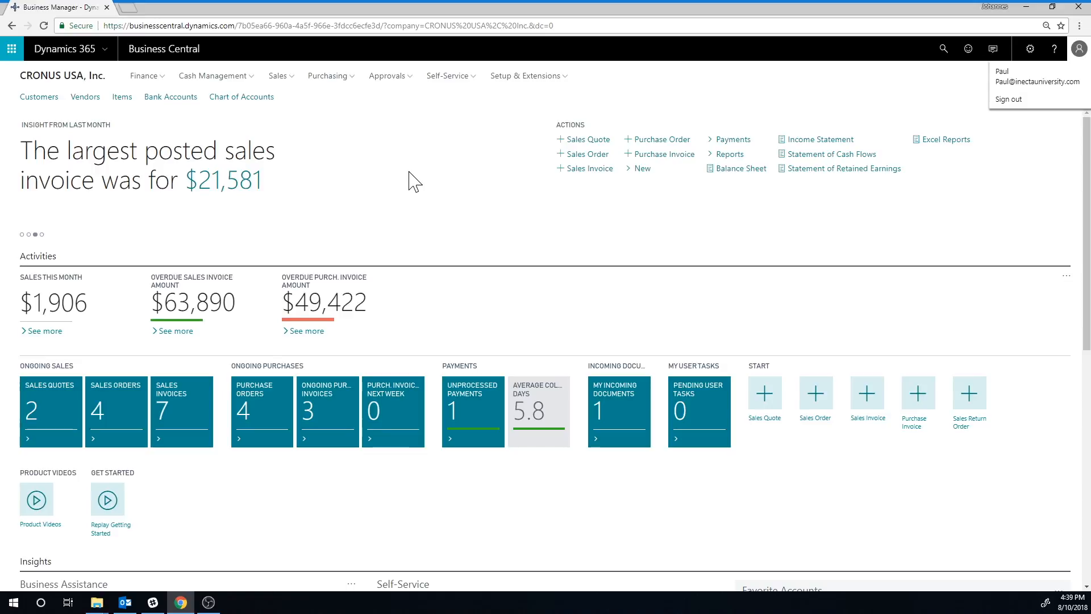
mouse_move(53, 84)
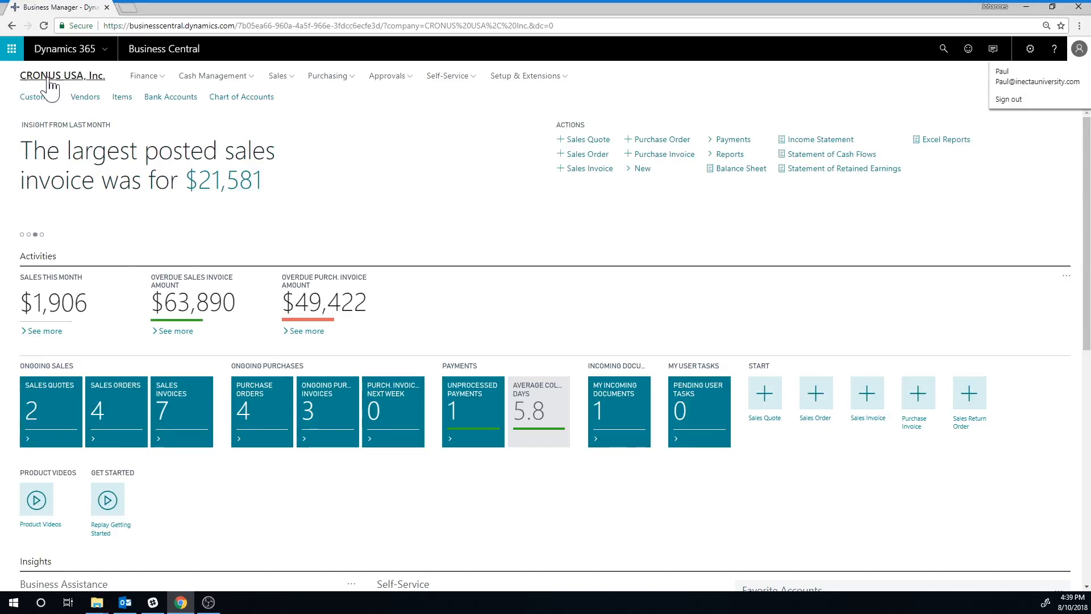
mouse_move(282, 282)
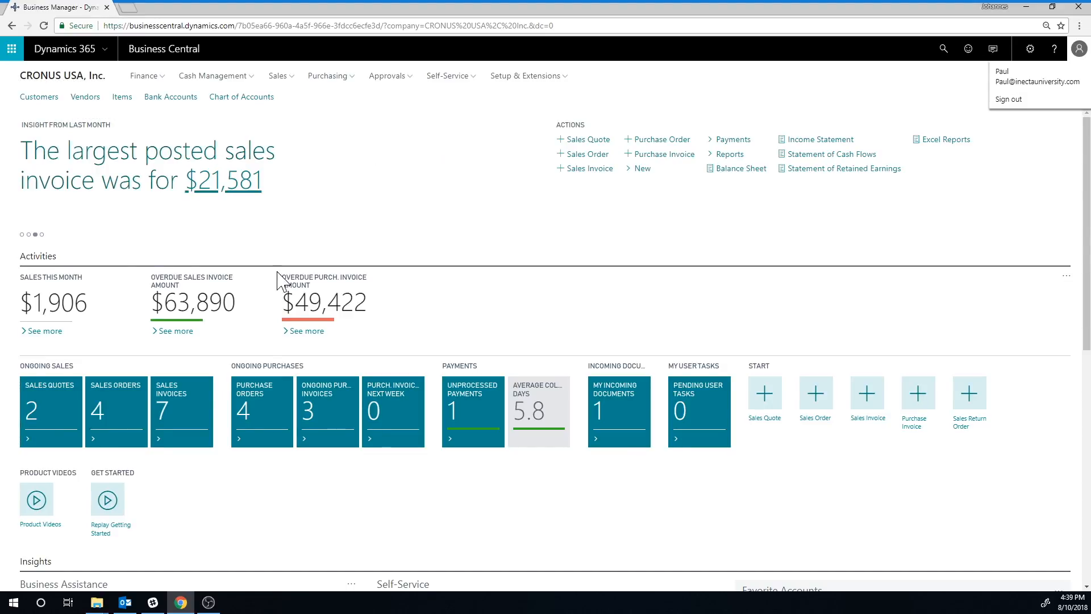
mouse_move(452, 184)
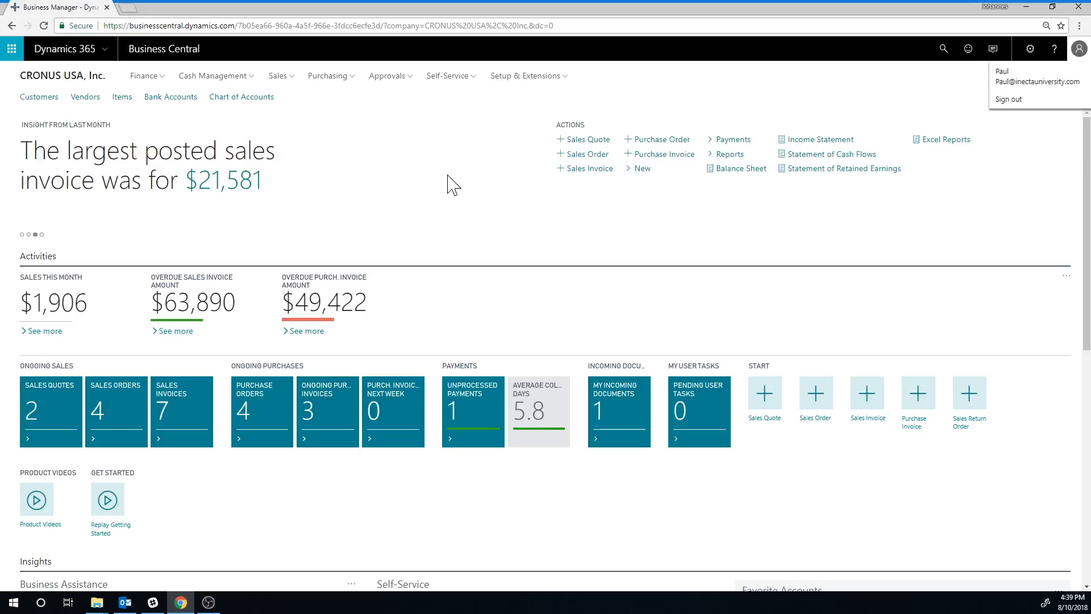
mouse_move(472, 180)
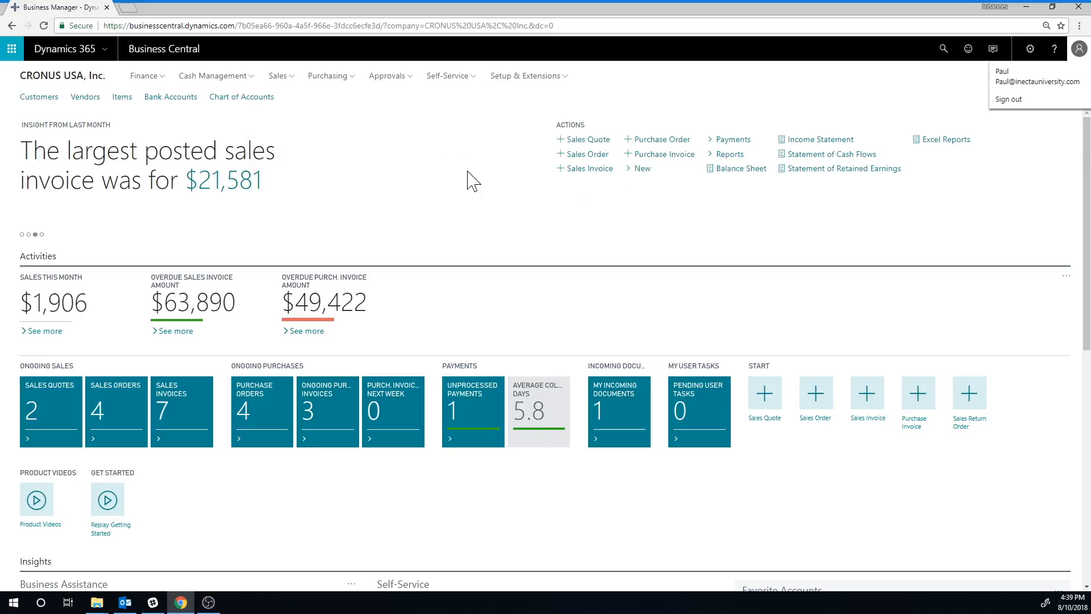
mouse_move(122, 97)
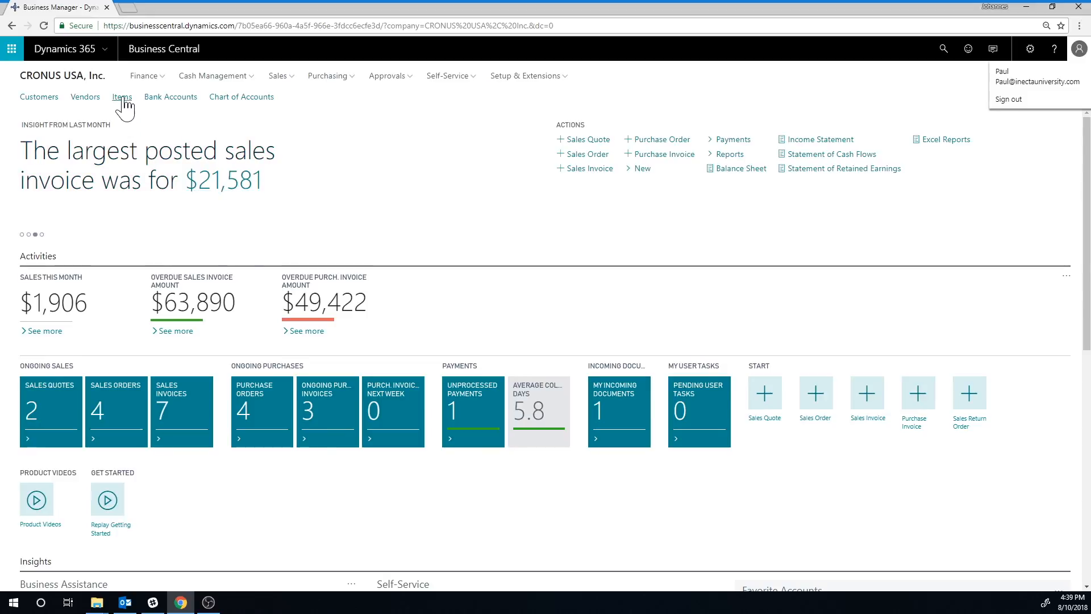
- Create new item 1001 from the Item No Sales Tax template in the Items list
left_click(122, 96)
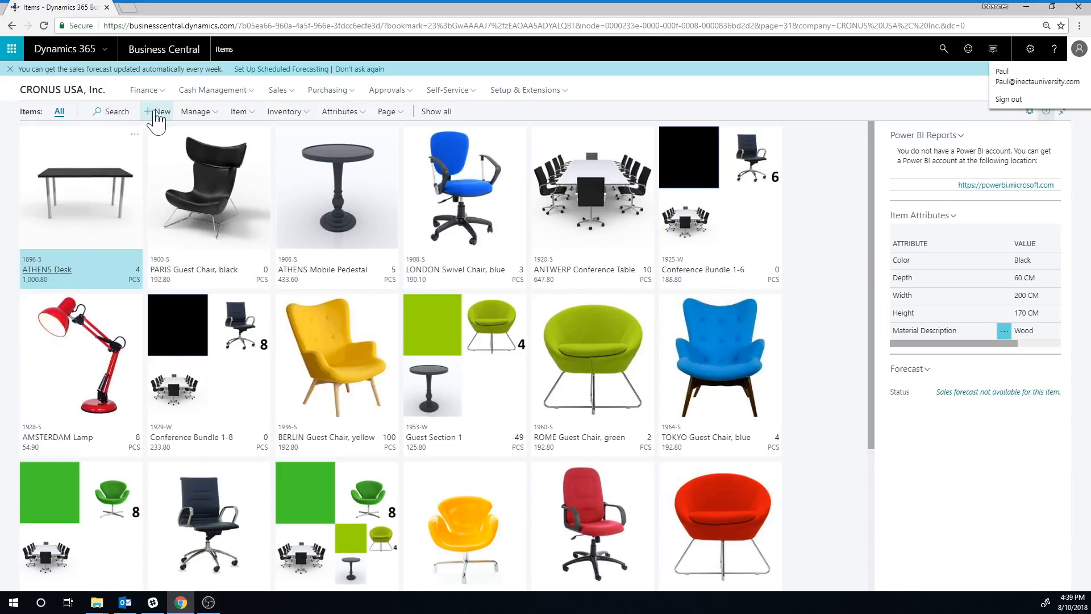
left_click(159, 111)
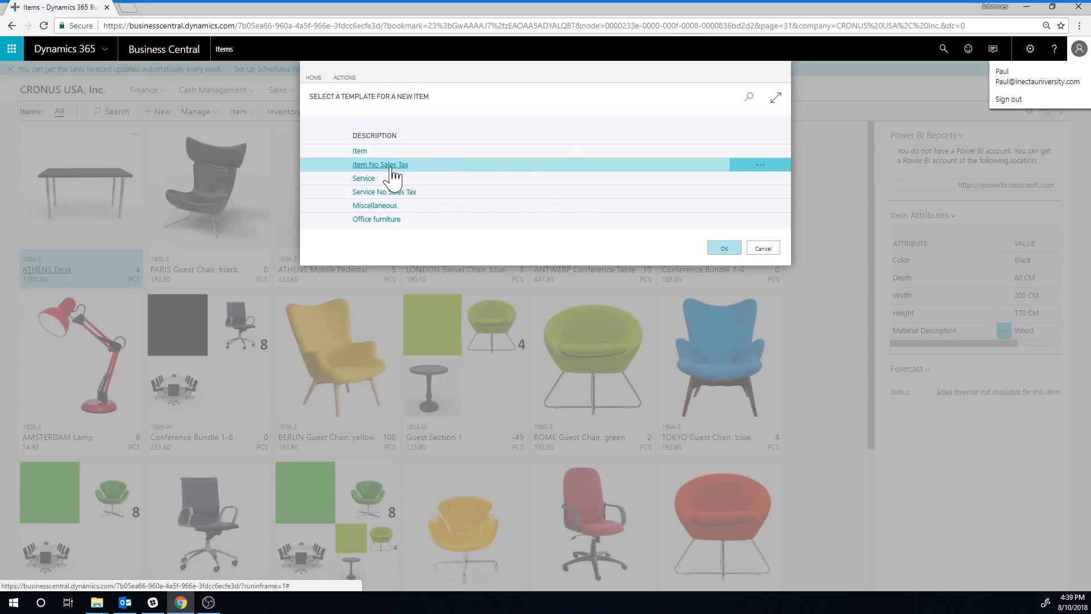
left_click(723, 248)
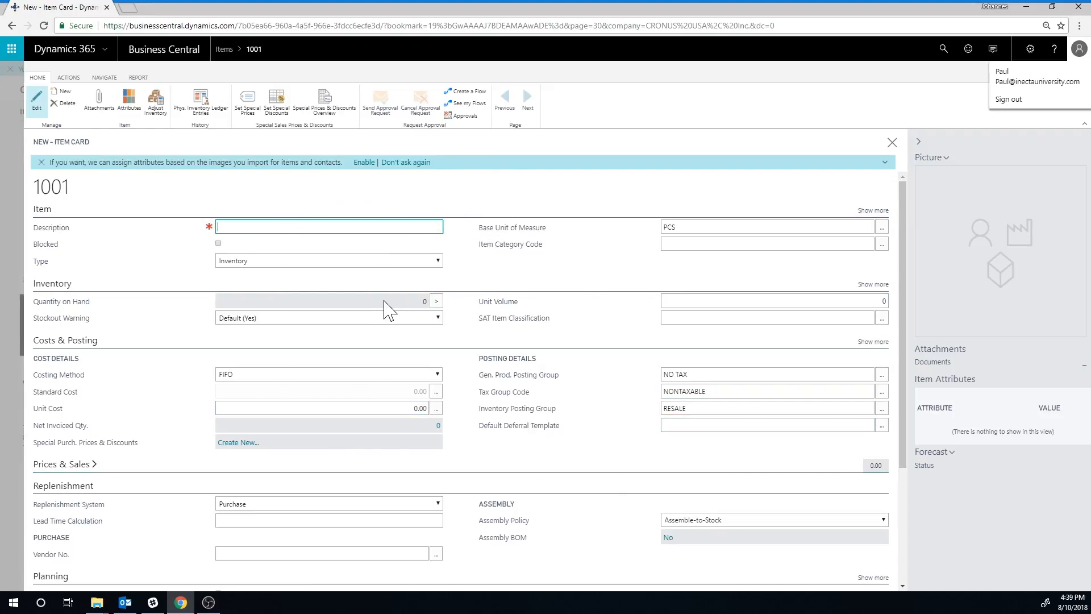
mouse_move(480, 251)
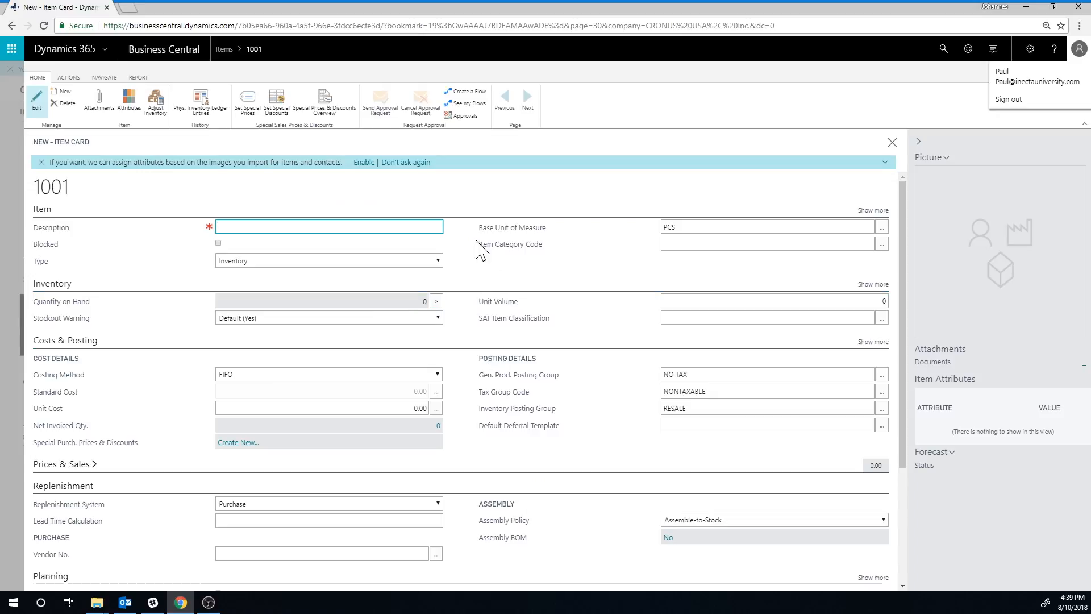
mouse_move(491, 244)
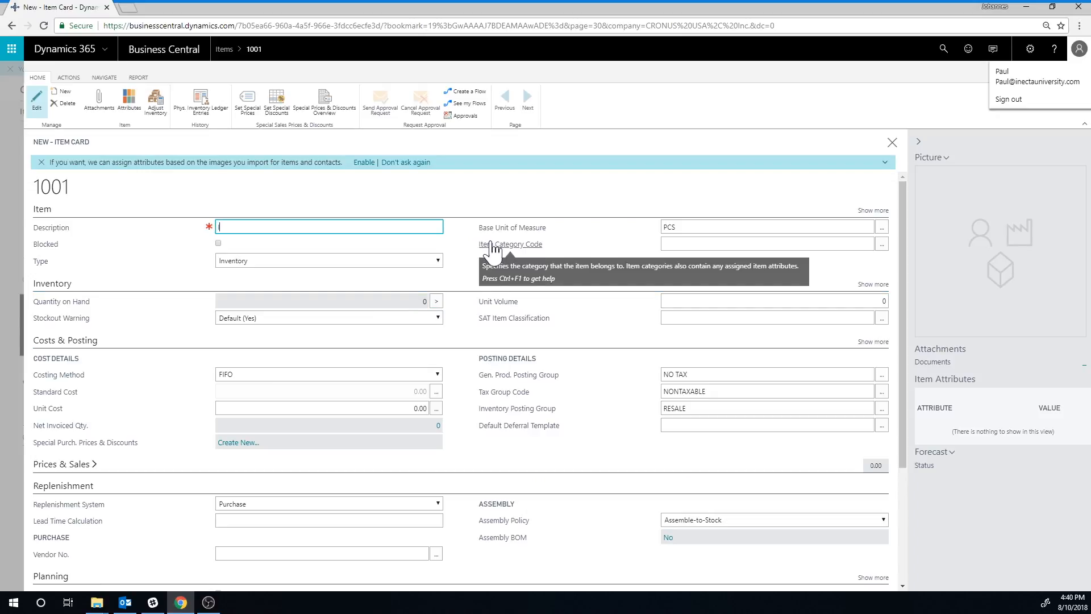
- Enter 'iNECTA Coffee Mug' as item 1001's description and close the card
type("iNECTA")
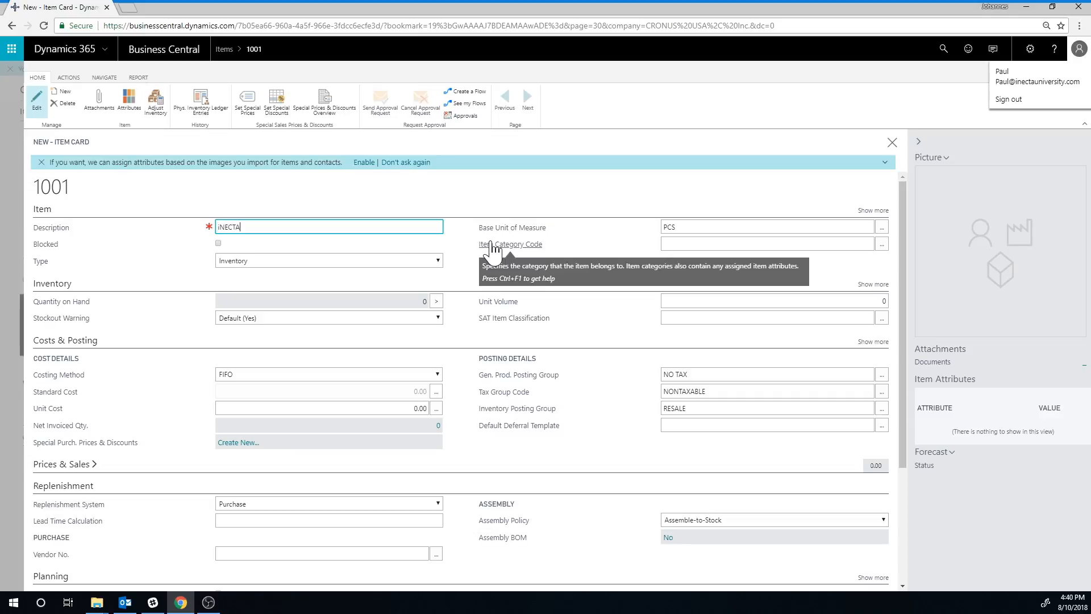
type("Coffee")
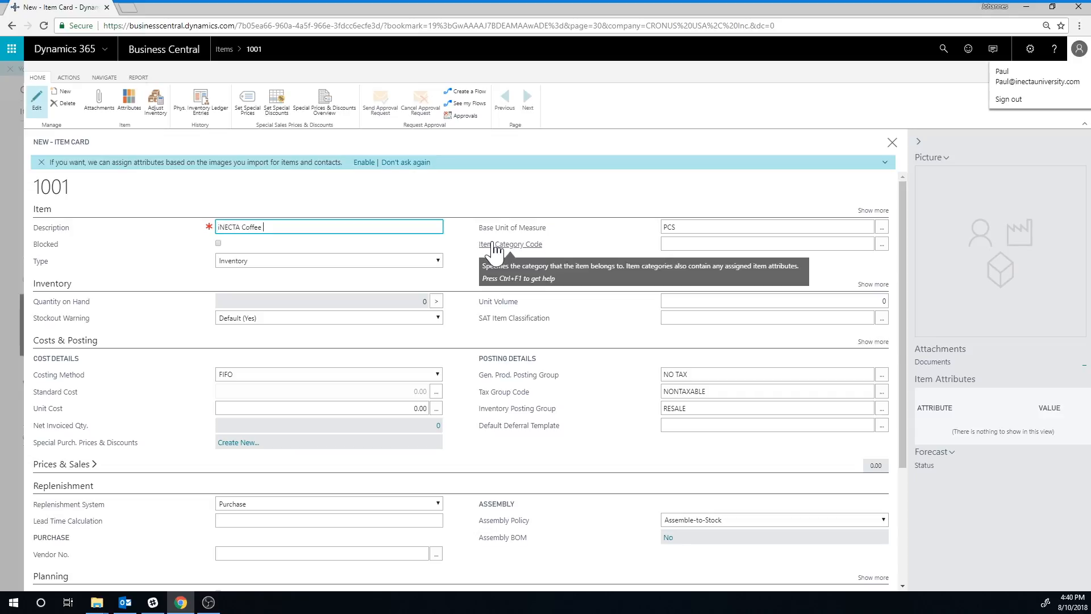
type("Mug")
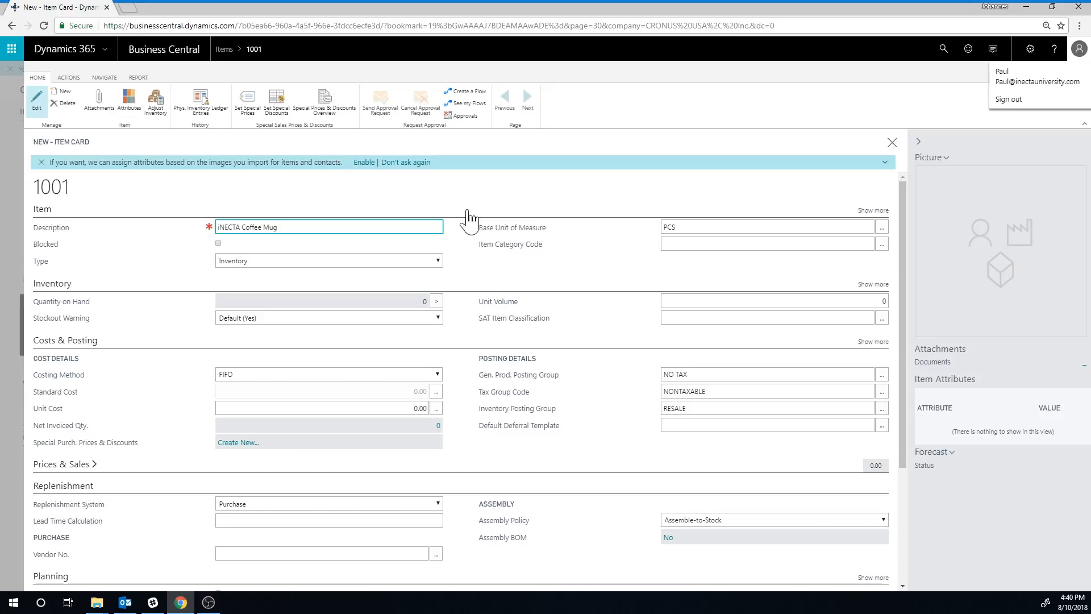
mouse_move(892, 152)
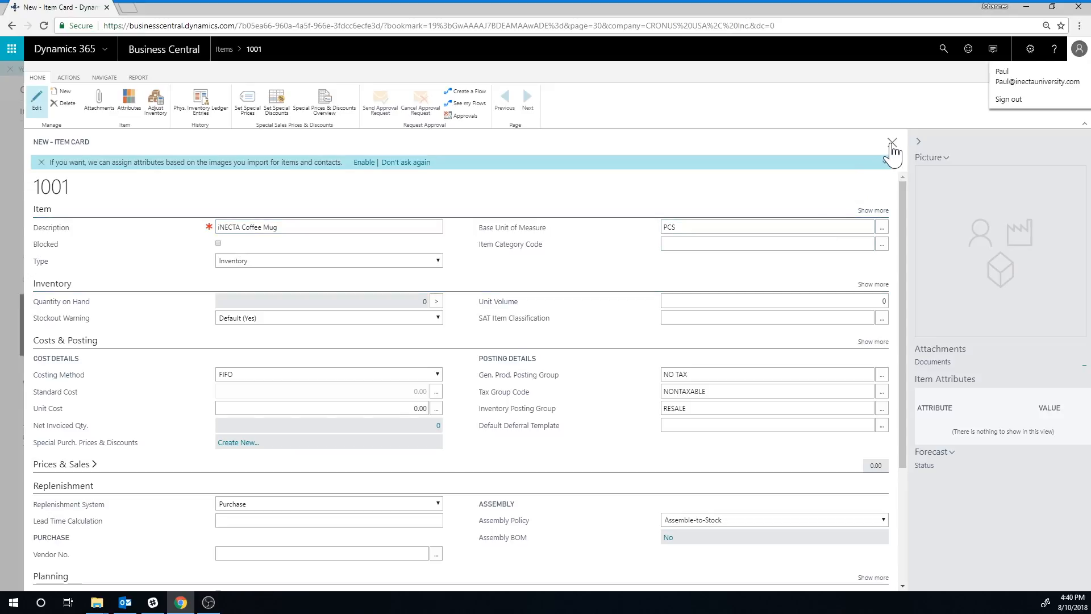
left_click(893, 142)
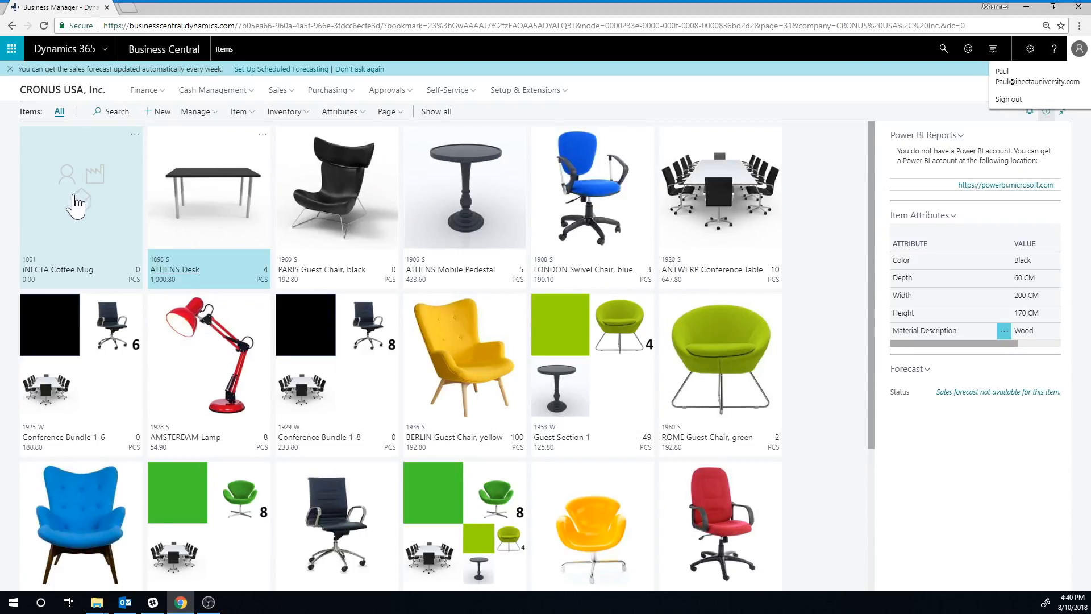
mouse_move(106, 190)
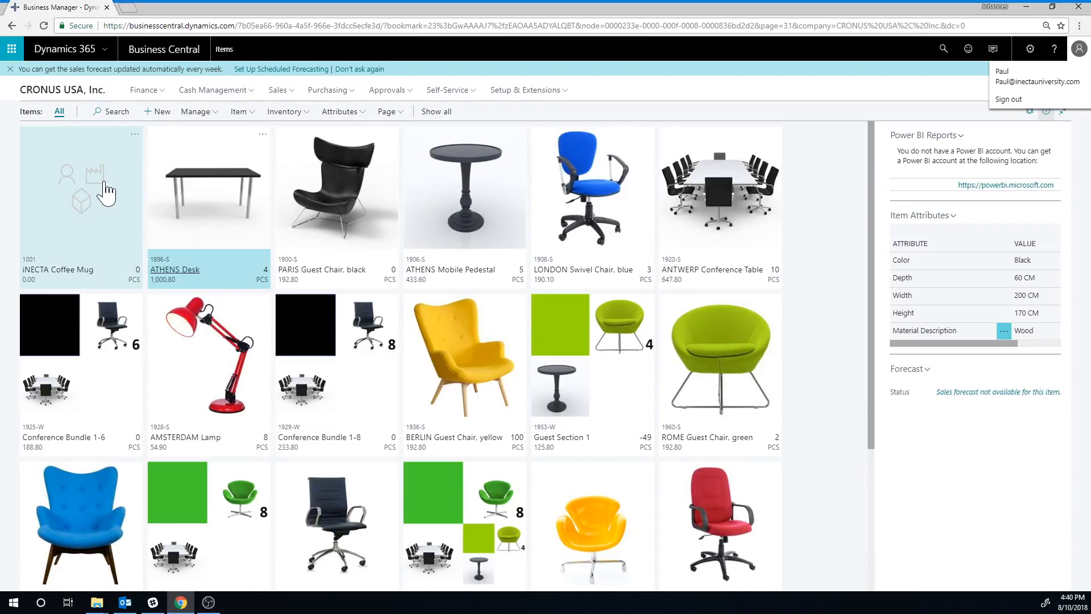
mouse_move(81, 280)
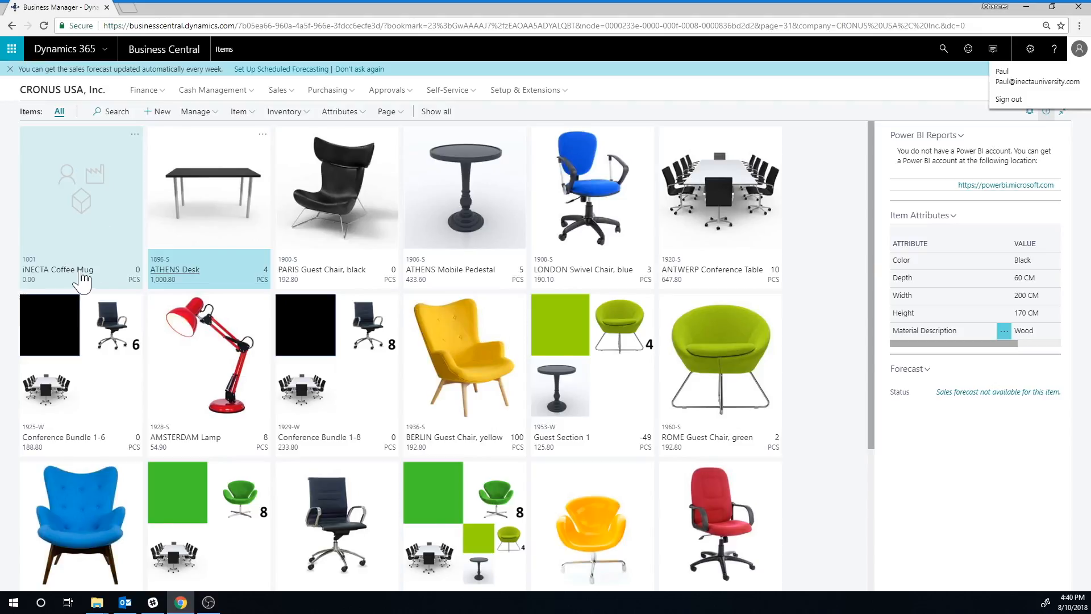
mouse_move(186, 220)
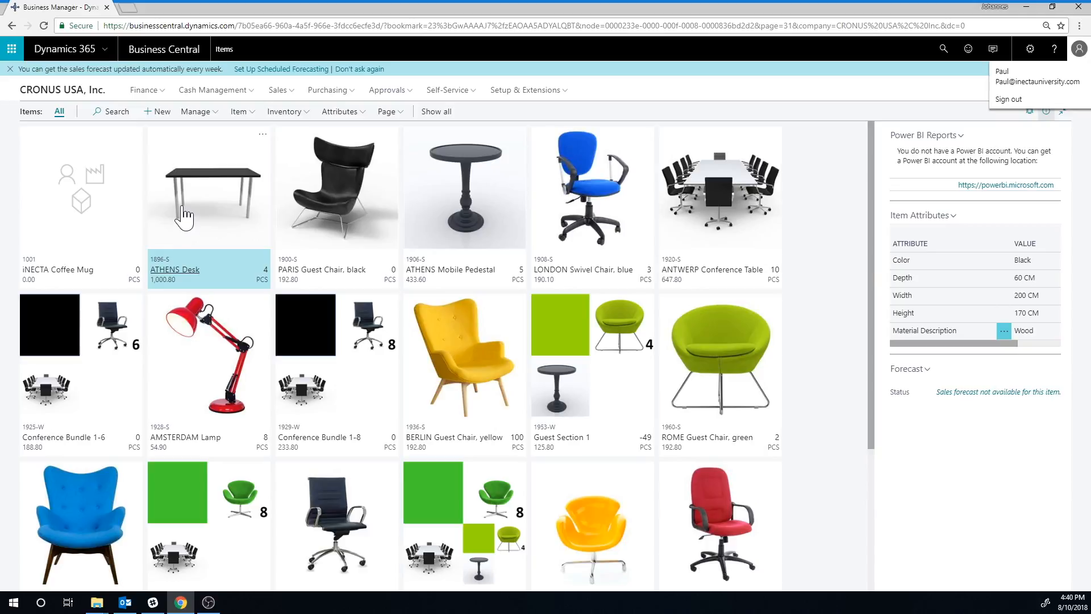
mouse_move(181, 215)
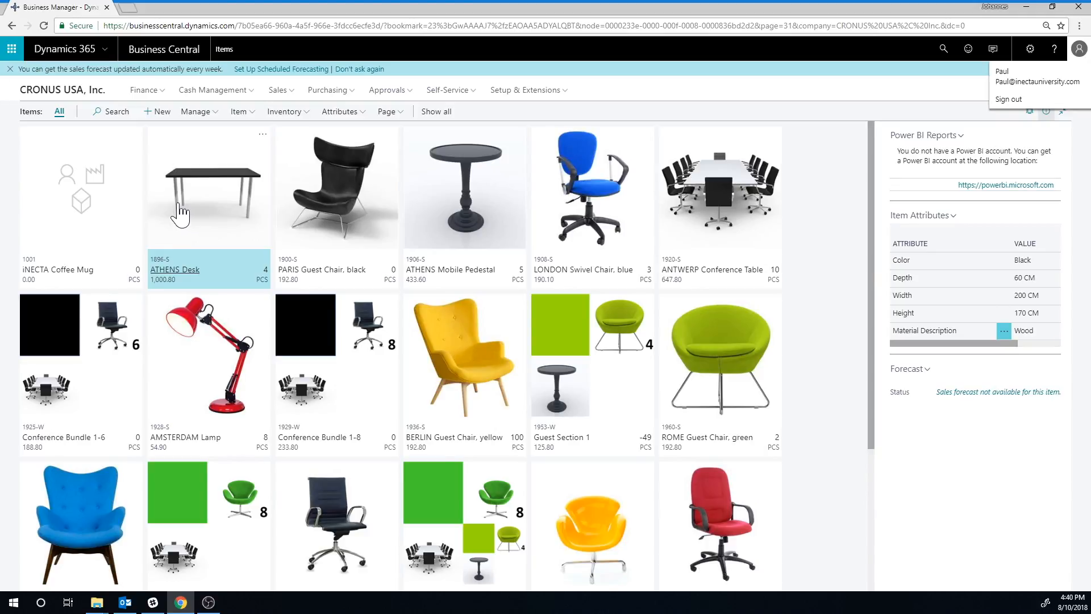
mouse_move(171, 208)
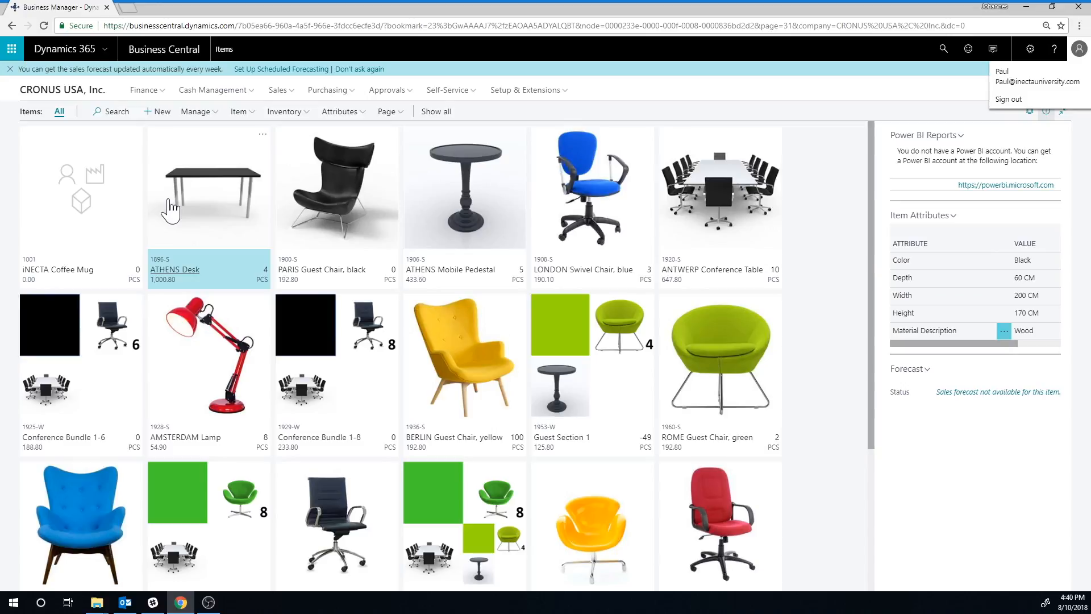
mouse_move(385, 251)
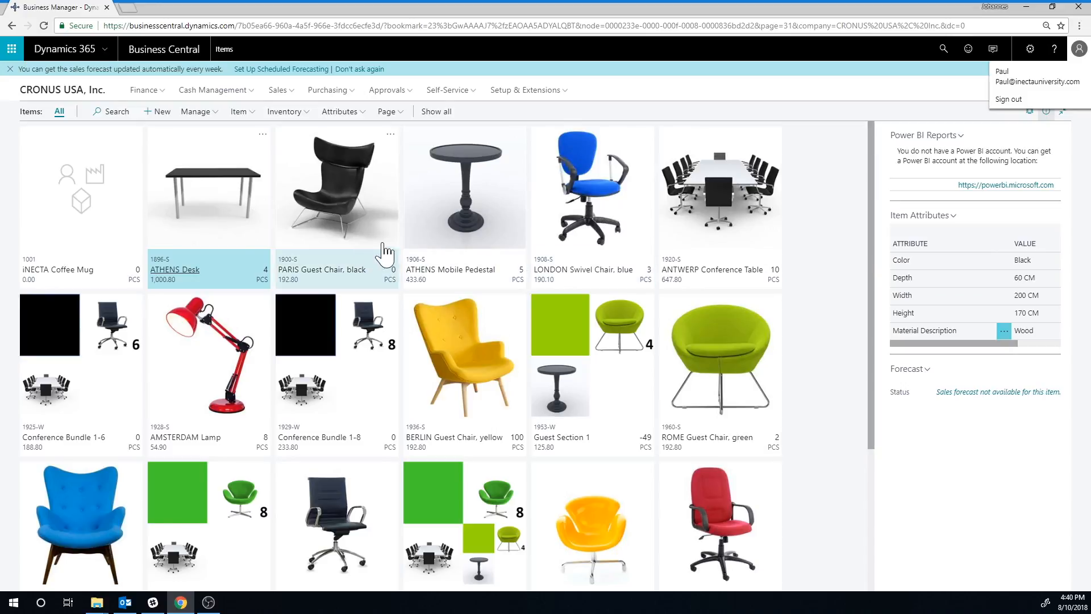
mouse_move(281, 167)
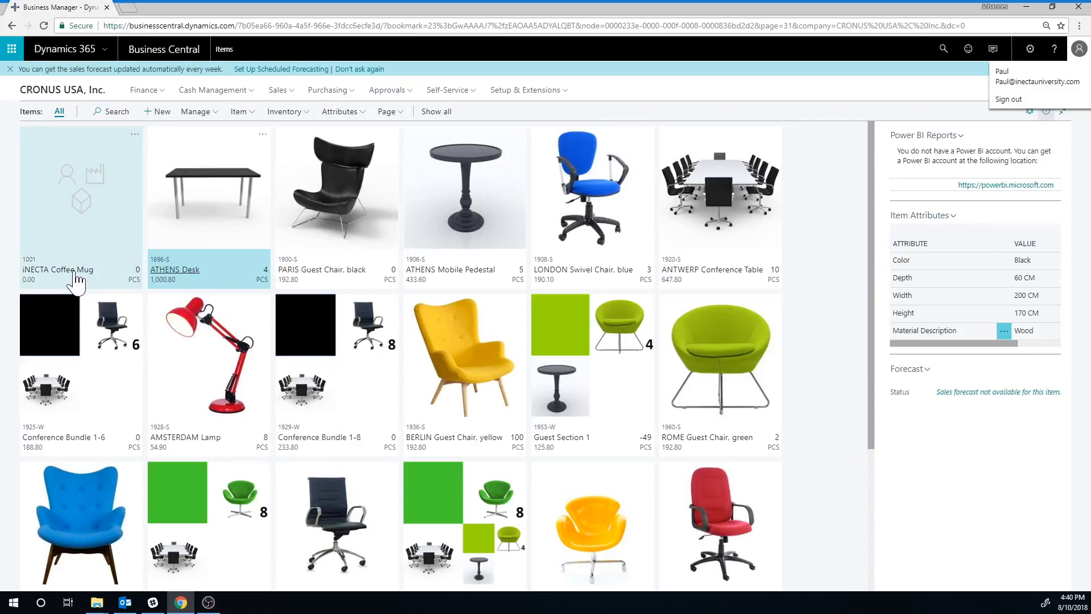
- Import the IMG_2280 orange mug photo as the iNECTA Coffee Mug item picture
double_click(58, 270)
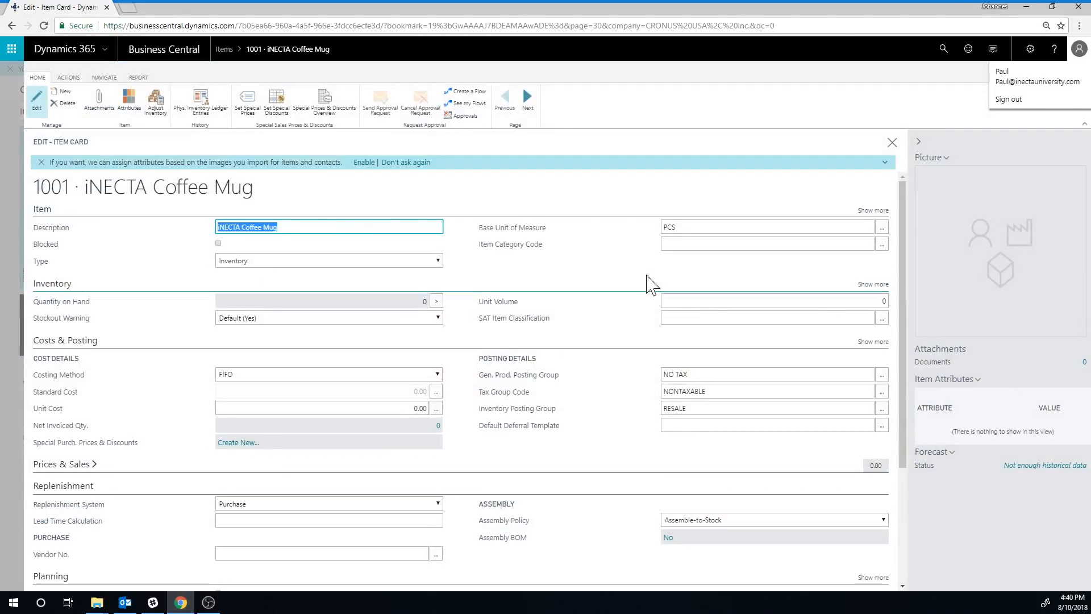
left_click(946, 157)
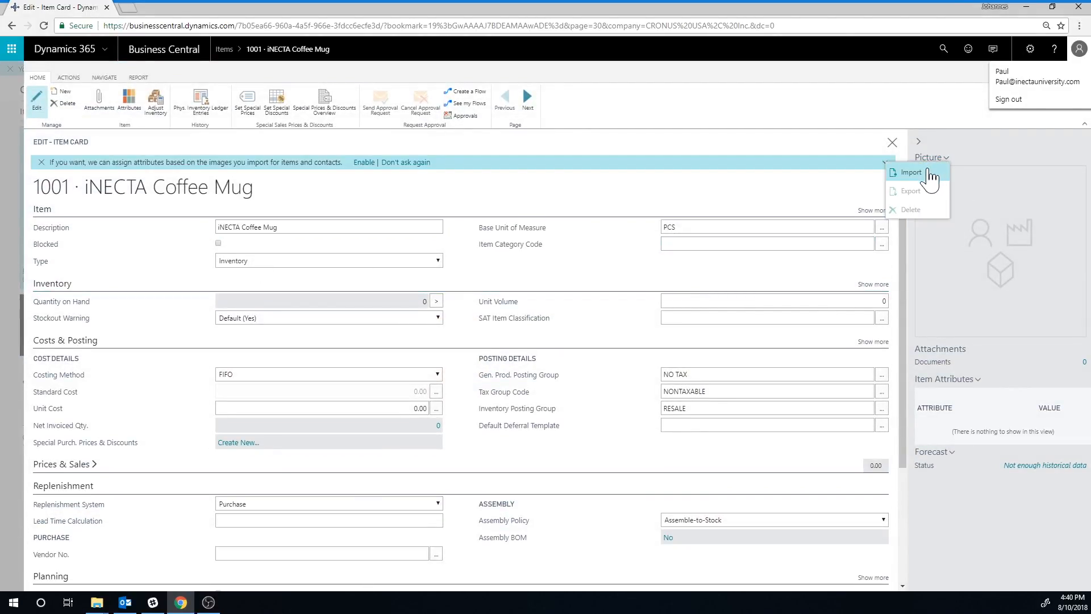
left_click(909, 171)
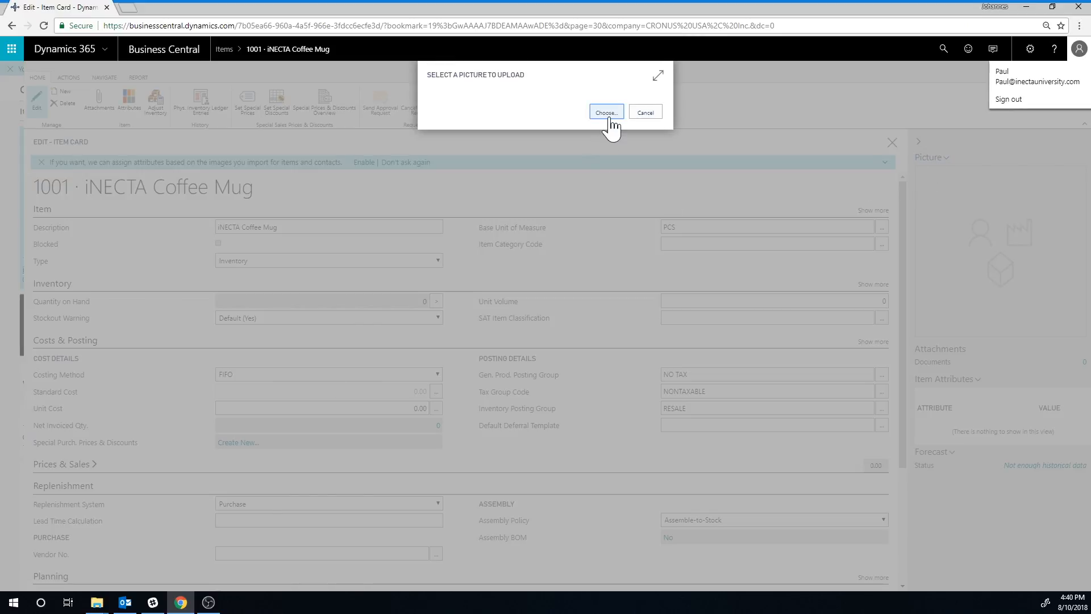
left_click(605, 112)
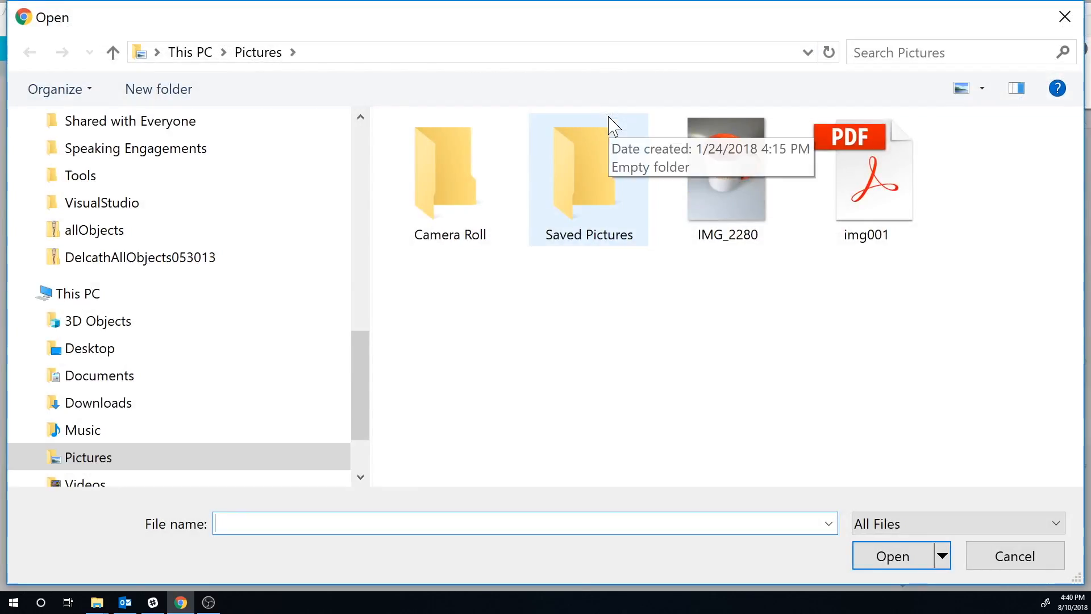
left_click(726, 168)
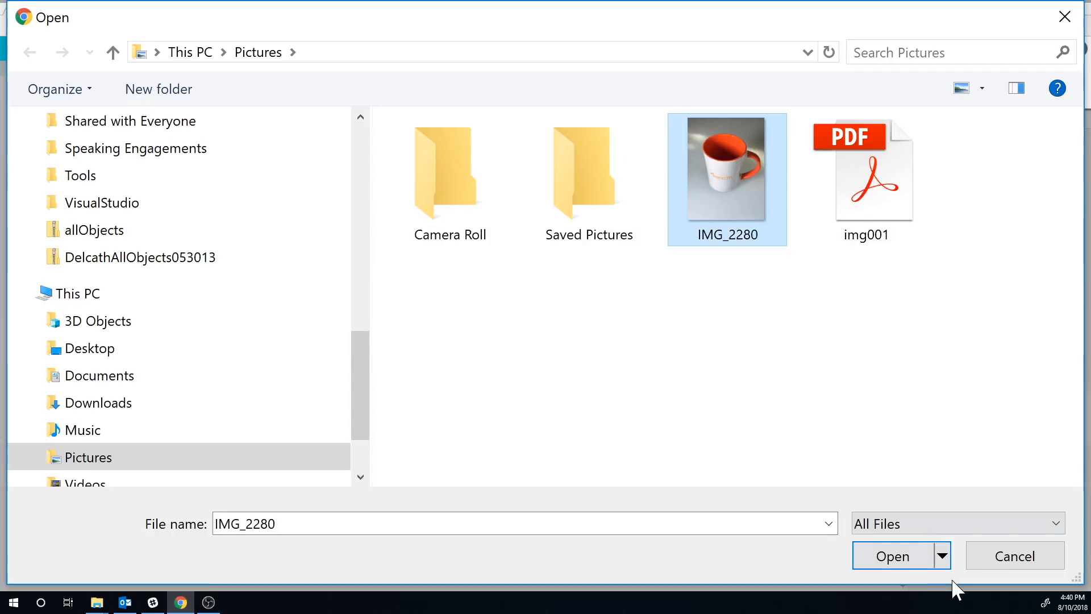
left_click(893, 556)
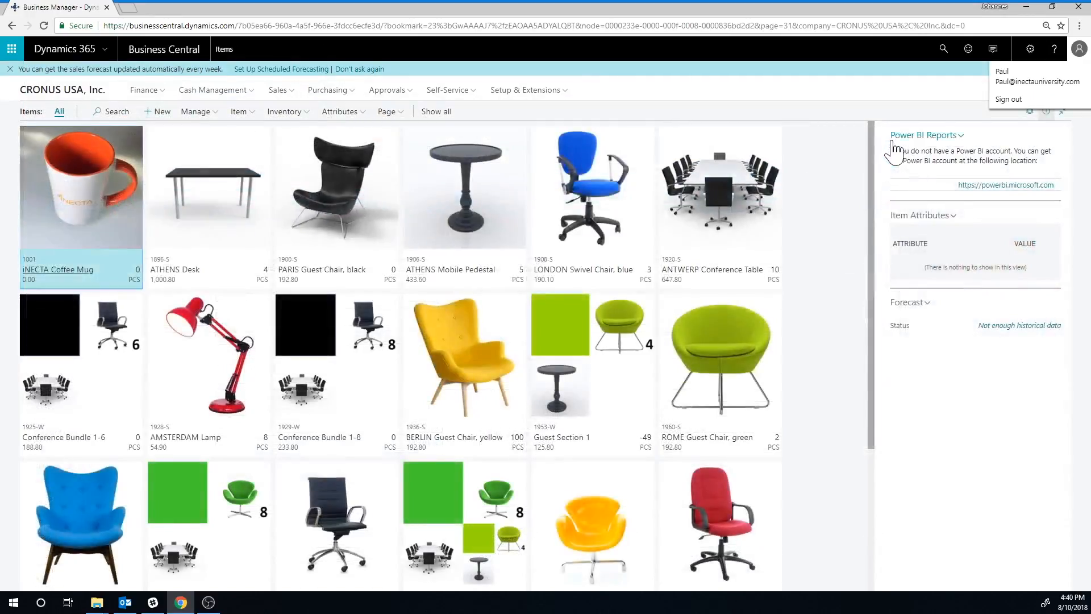
mouse_move(421, 228)
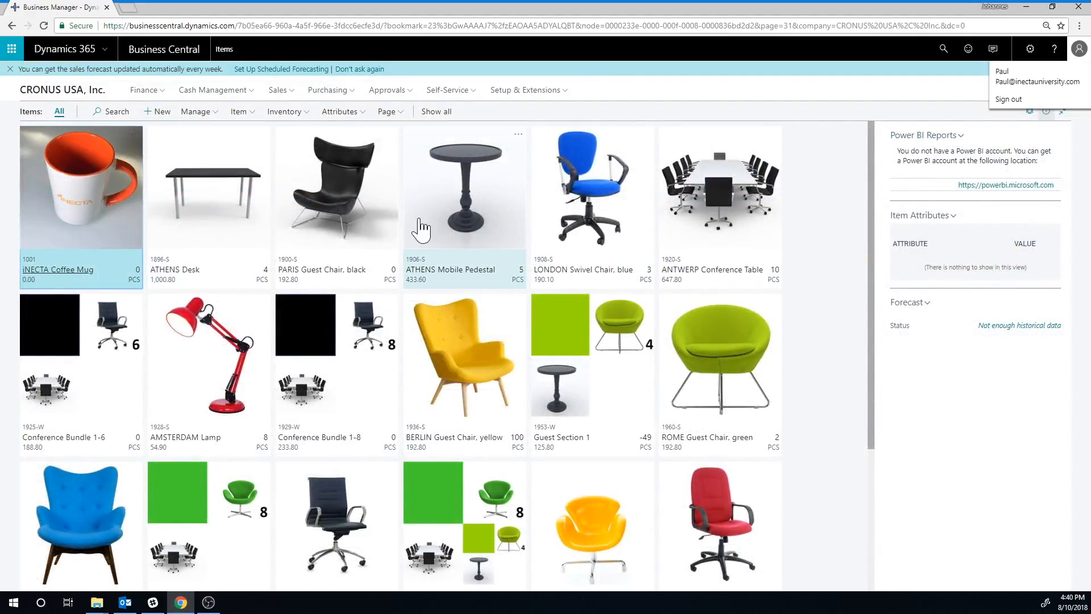
mouse_move(648, 337)
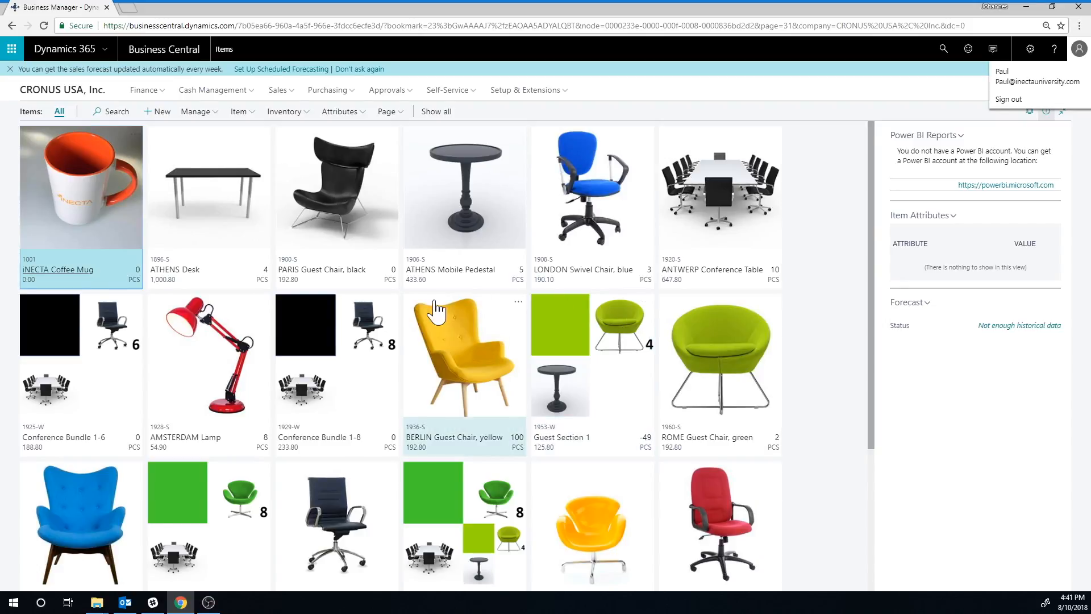
mouse_move(586, 296)
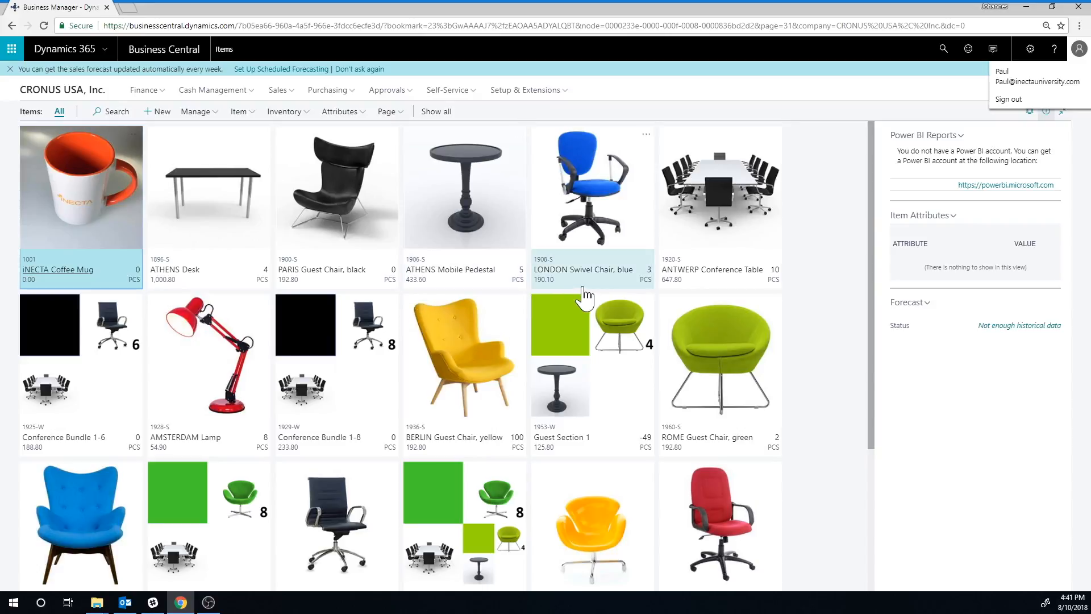
mouse_move(507, 214)
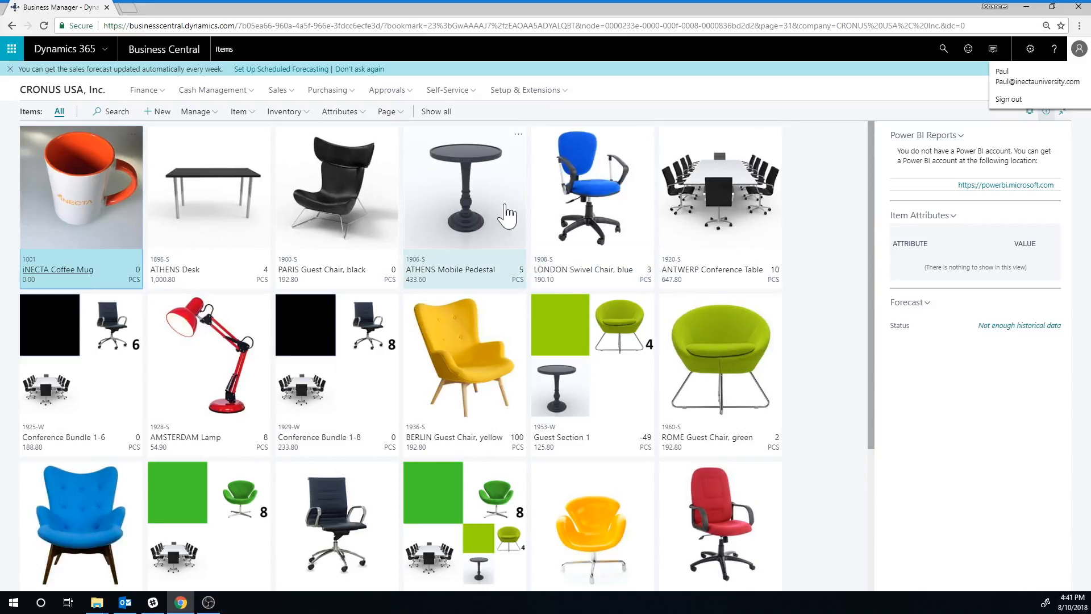
mouse_move(746, 325)
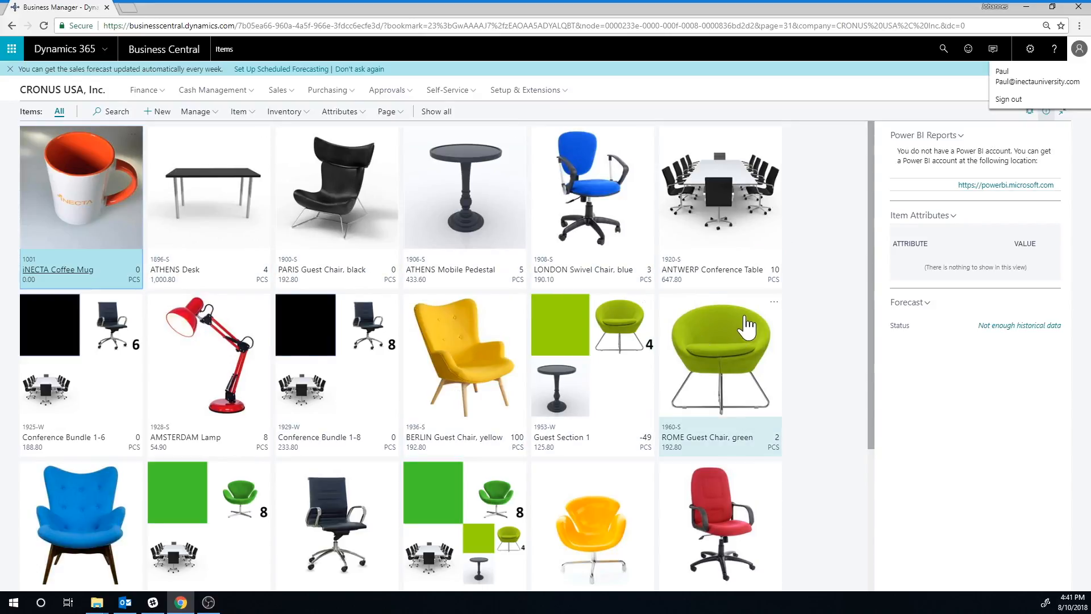
mouse_move(803, 281)
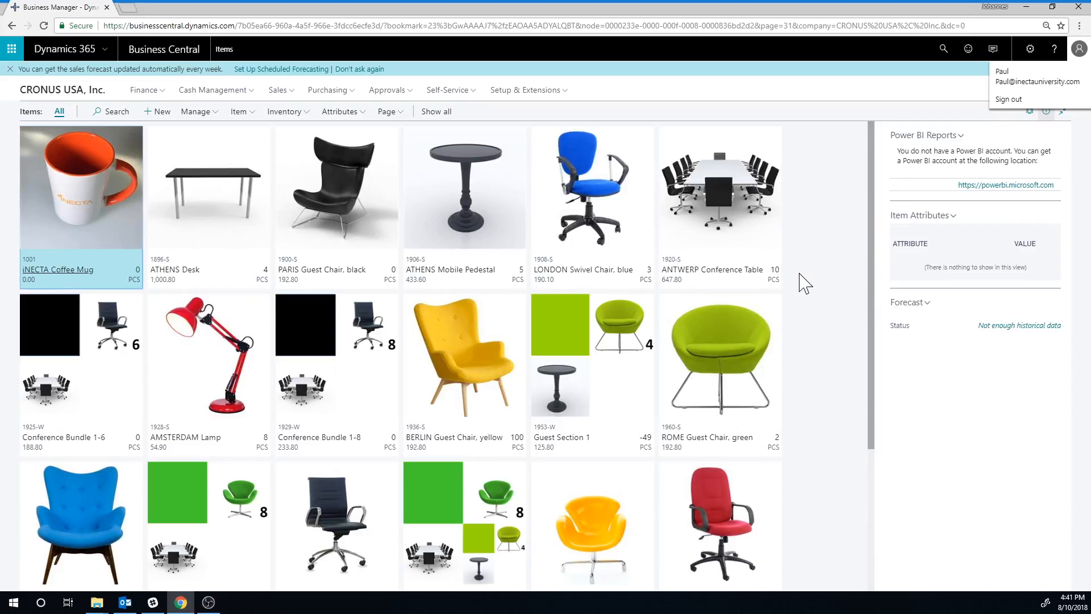
mouse_move(796, 280)
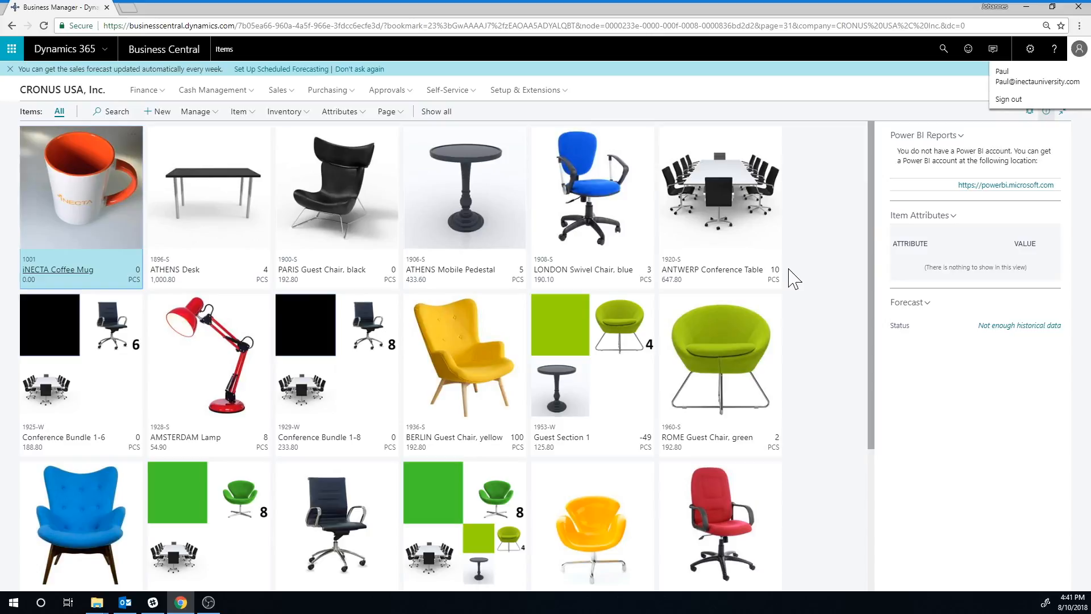
mouse_move(773, 260)
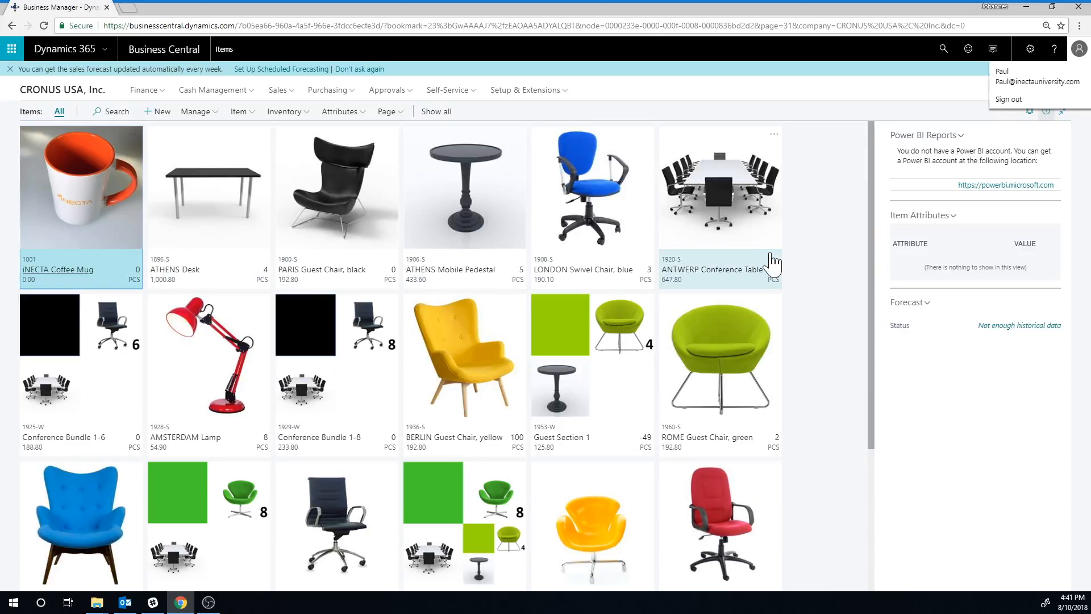